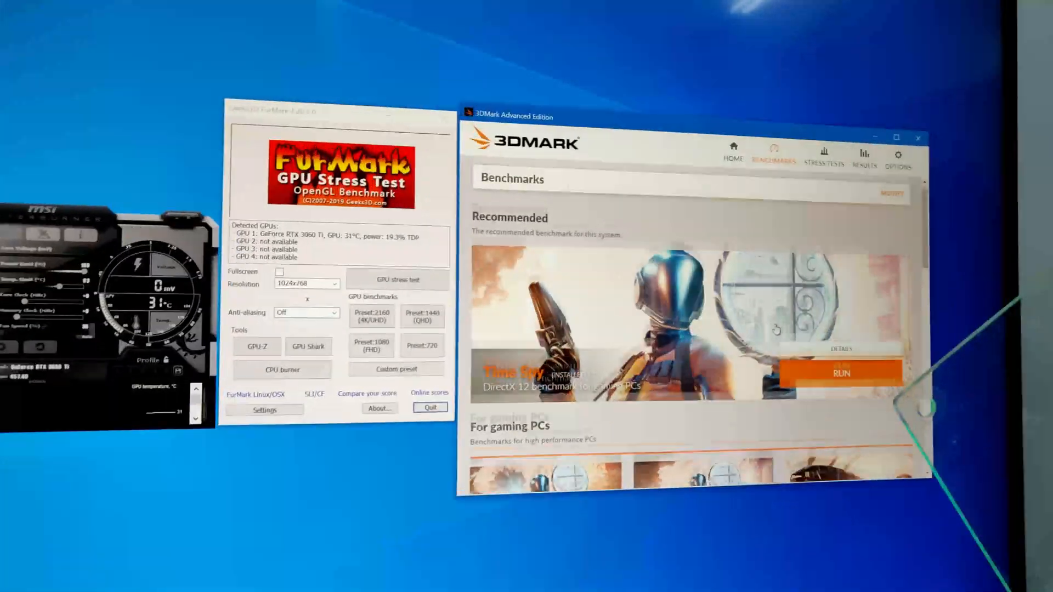
Step: Start FurMark's GPU stress test so it runs in the background behind 3DMark
{"action": "scroll", "scroll_direction": "down", "scroll_amount": 3}
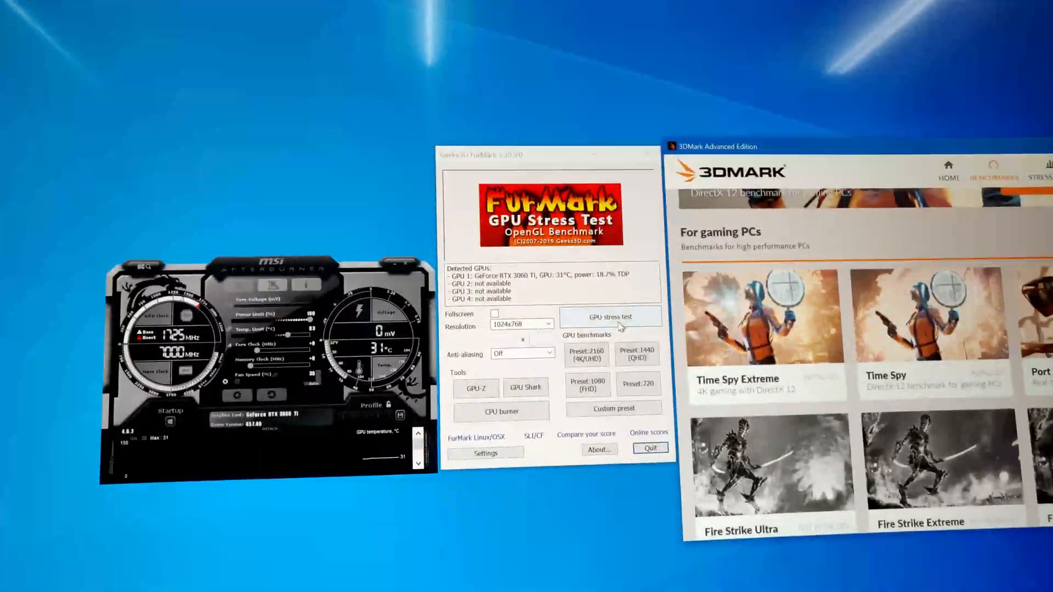
{"action": "left_click", "coordinate": [610, 316]}
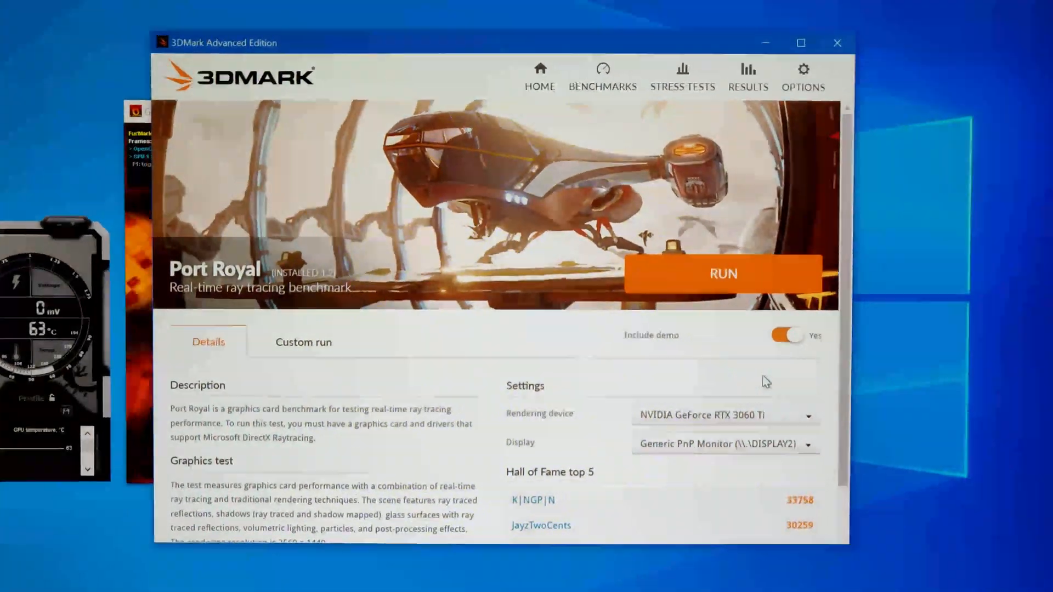
Step: Run the Port Royal benchmark to get its 7 104 graphics score and Battlefield V 105+ FPS estimate
{"action": "left_click", "coordinate": [722, 273]}
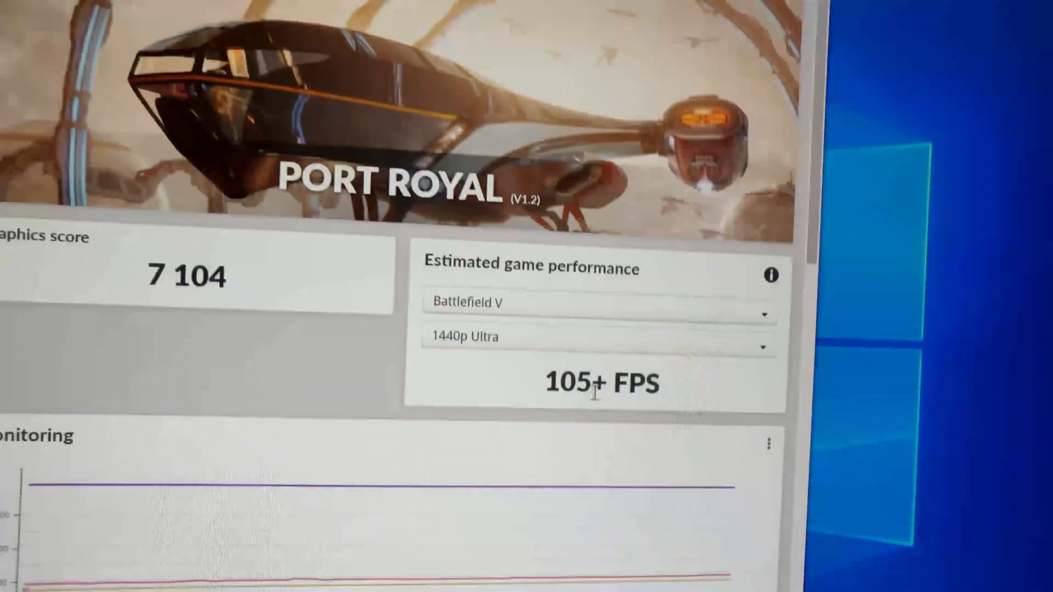
Step: View estimated 1440p Ultra FPS for Apex Legends (120+), GTA V (65+) and Red Dead Redemption 2 (45+)
{"action": "left_click", "coordinate": [597, 302]}
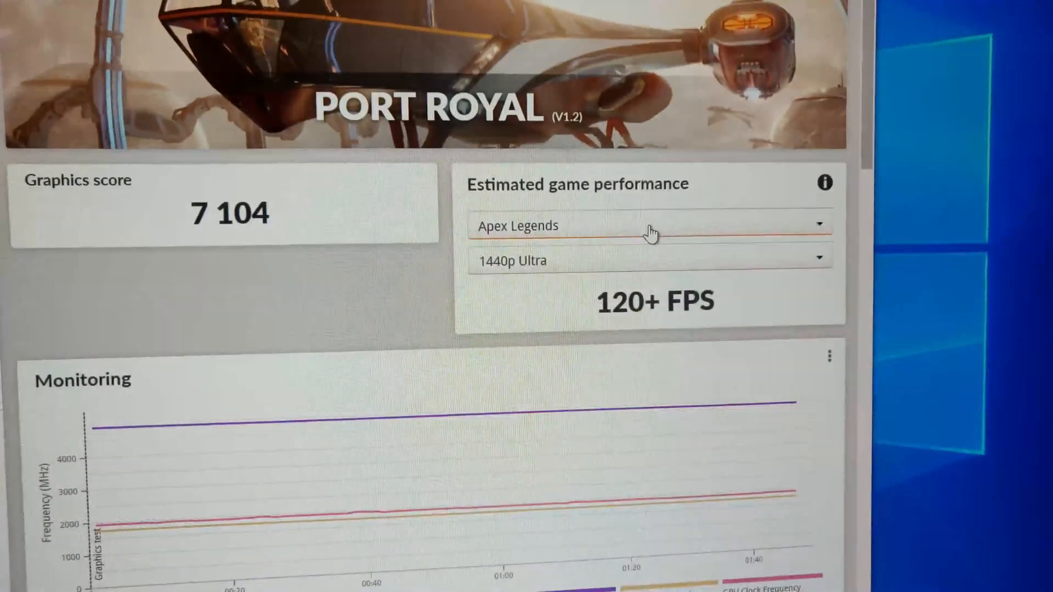
{"action": "left_click", "coordinate": [648, 226]}
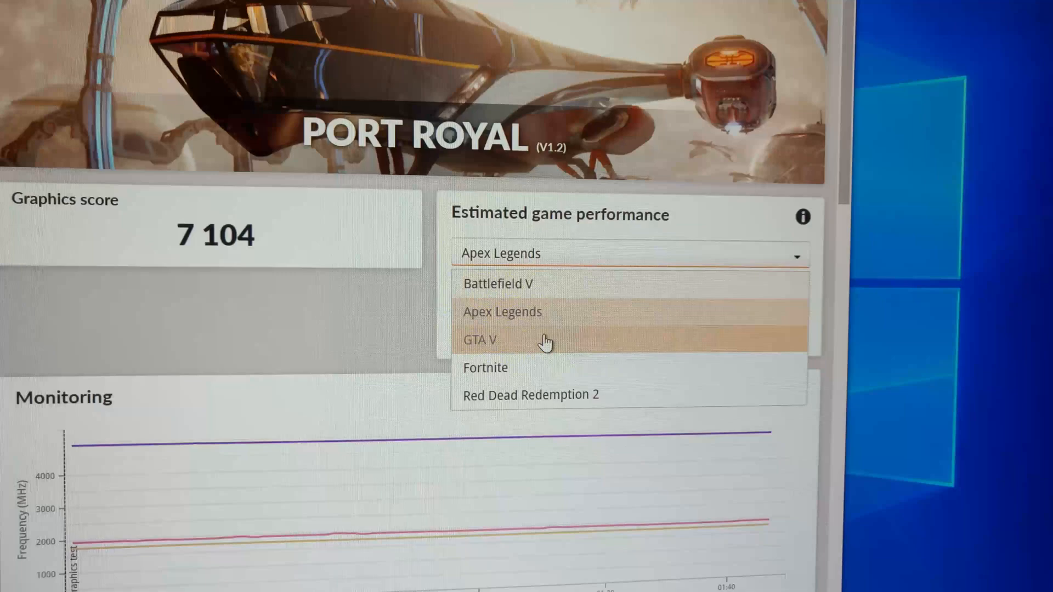
{"action": "left_click", "coordinate": [478, 339]}
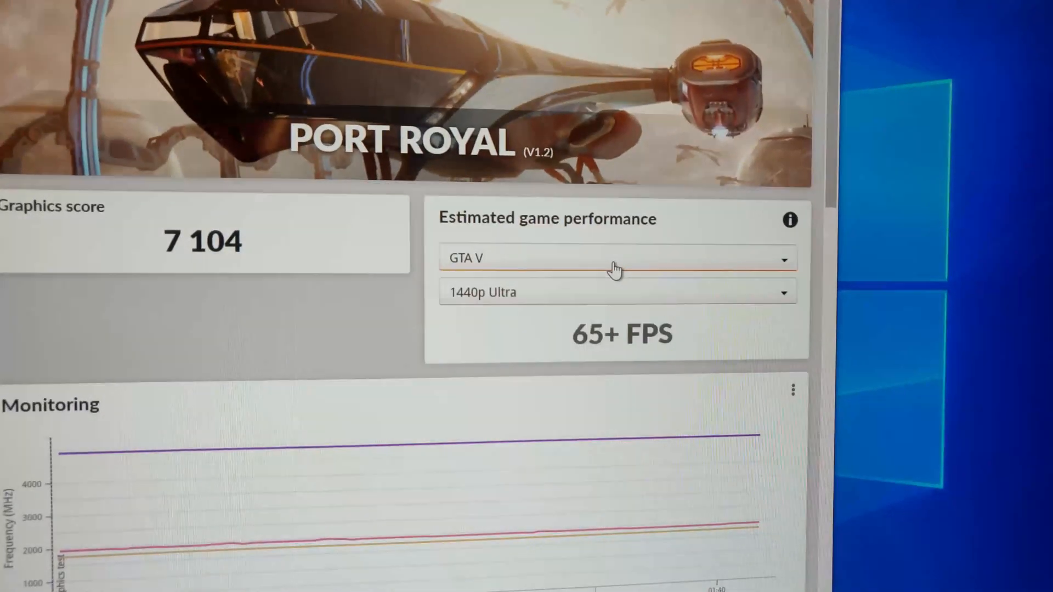
{"action": "left_click", "coordinate": [614, 259]}
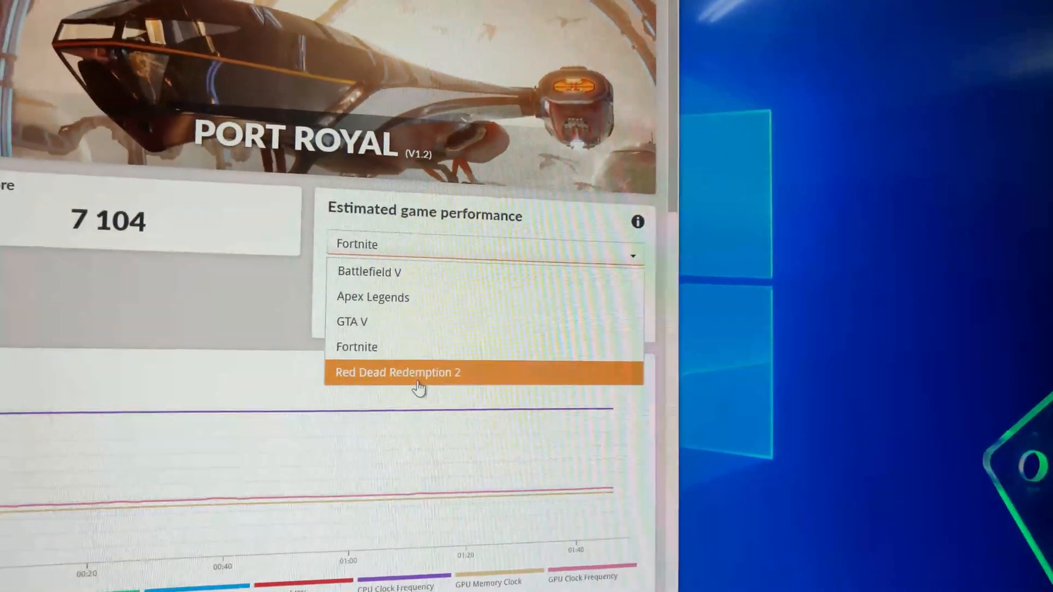
{"action": "left_click", "coordinate": [397, 373]}
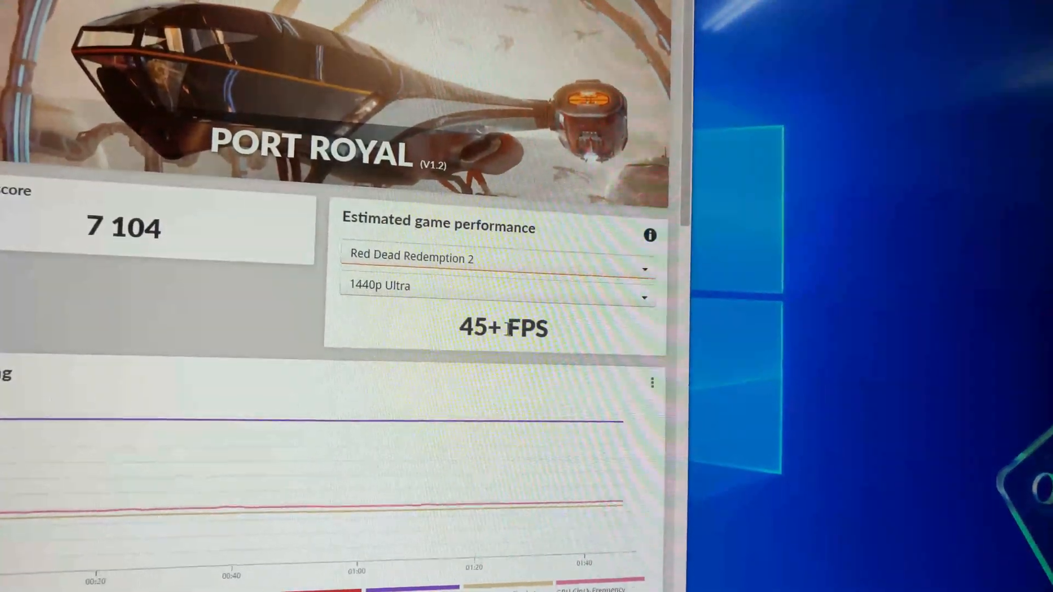